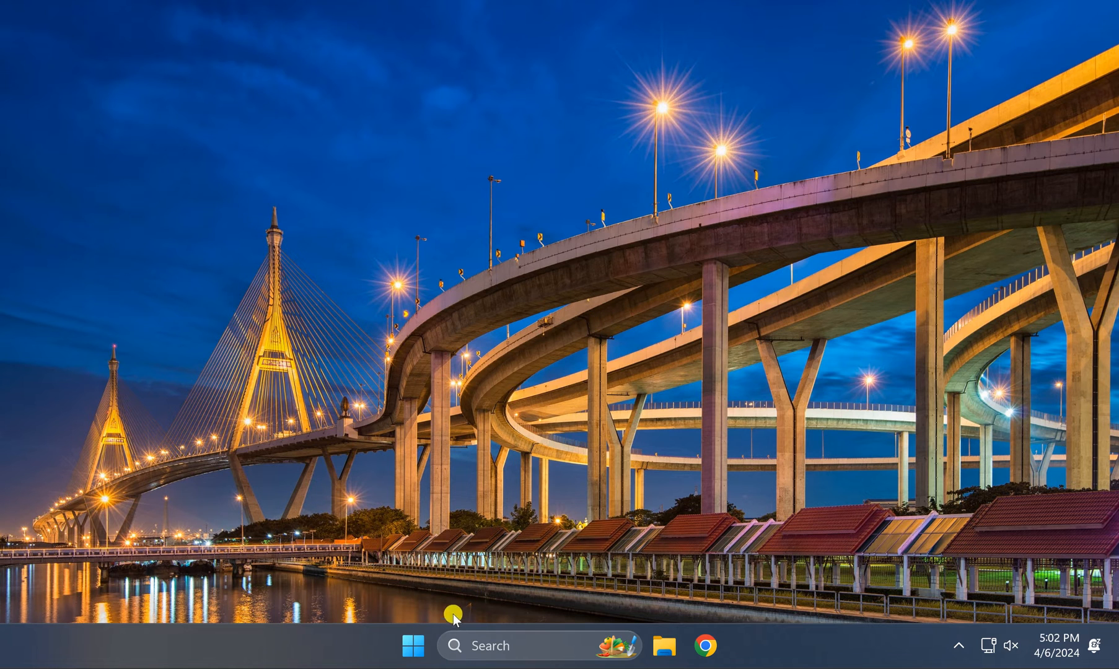
Step: Search 'cmd' in the Start menu and launch Command Prompt as administrator
{"action": "left_click", "coordinate": [411, 646]}
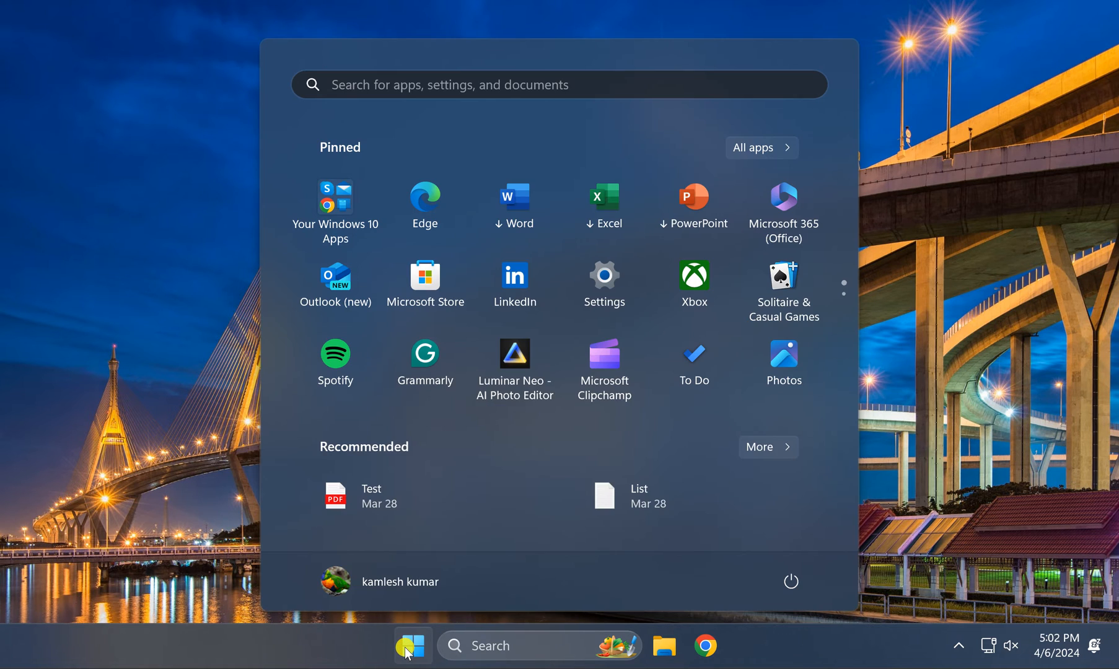
{"action": "type", "text": "cmd"}
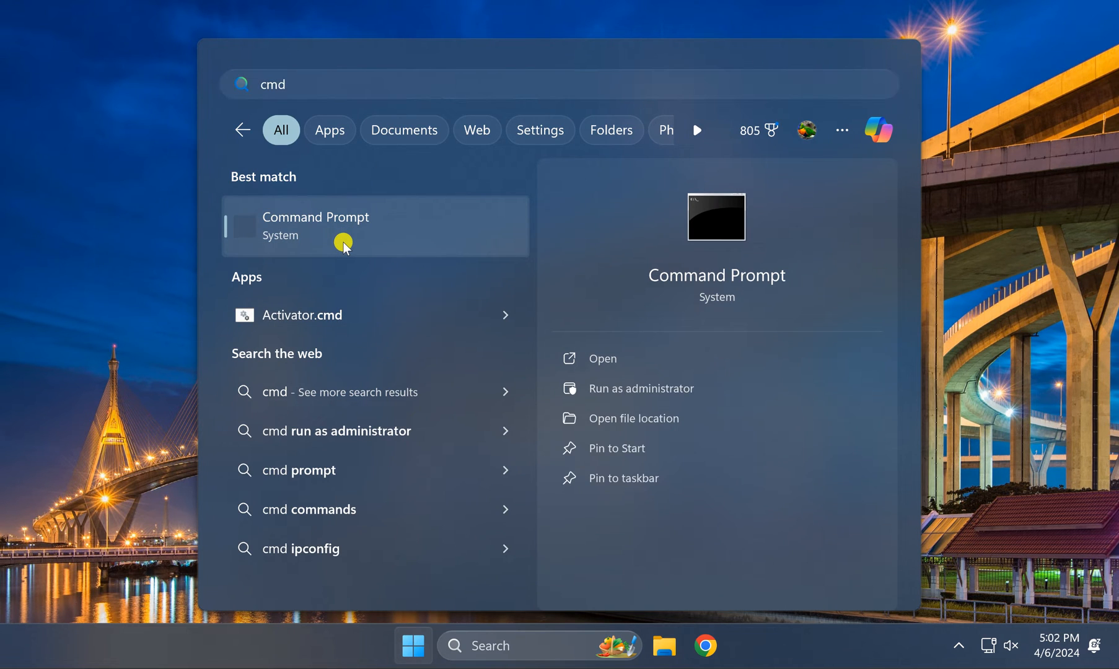
{"action": "right_click", "coordinate": [345, 225]}
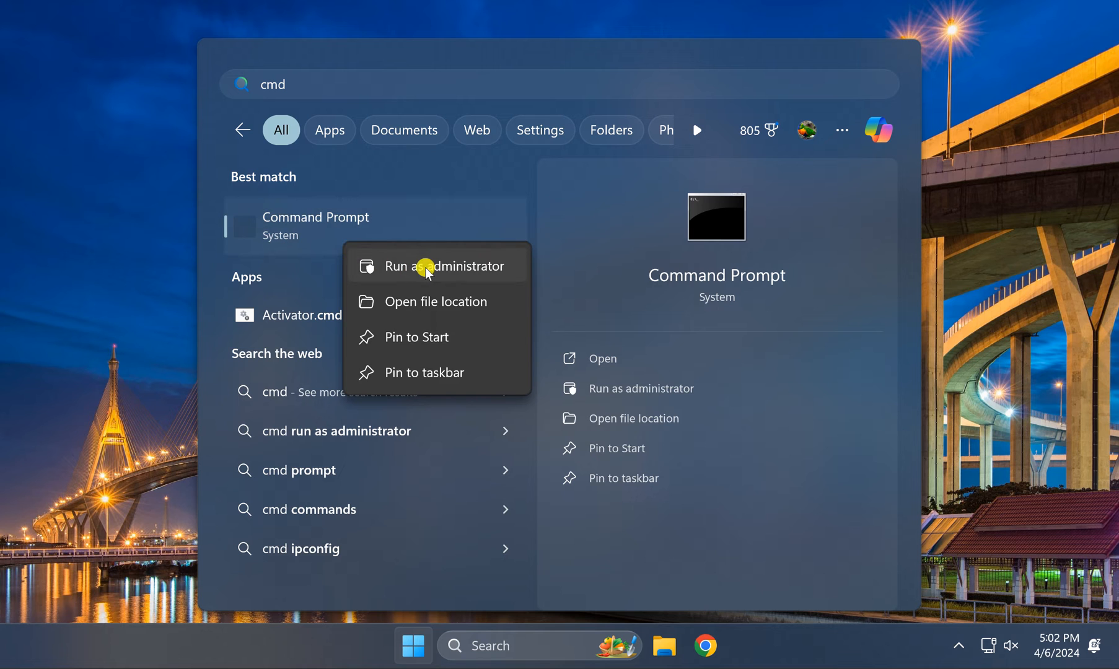
{"action": "left_click", "coordinate": [429, 266]}
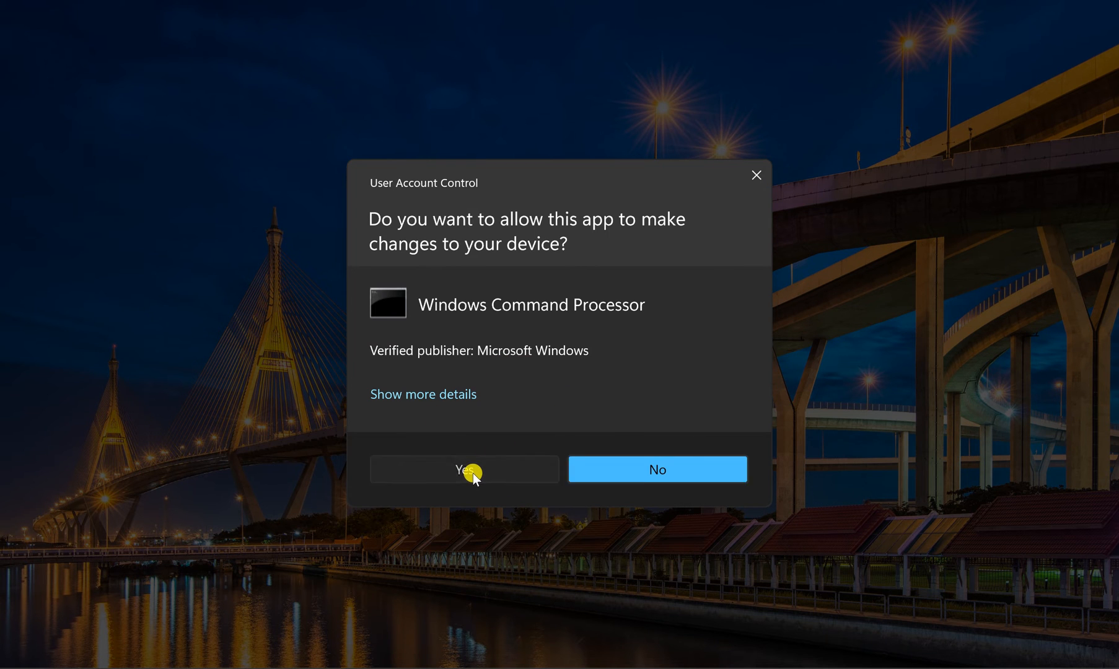
Step: Approve the UAC prompt and run 'wmic diskdrive get serialnumber' in the elevated window
{"action": "left_click", "coordinate": [463, 470]}
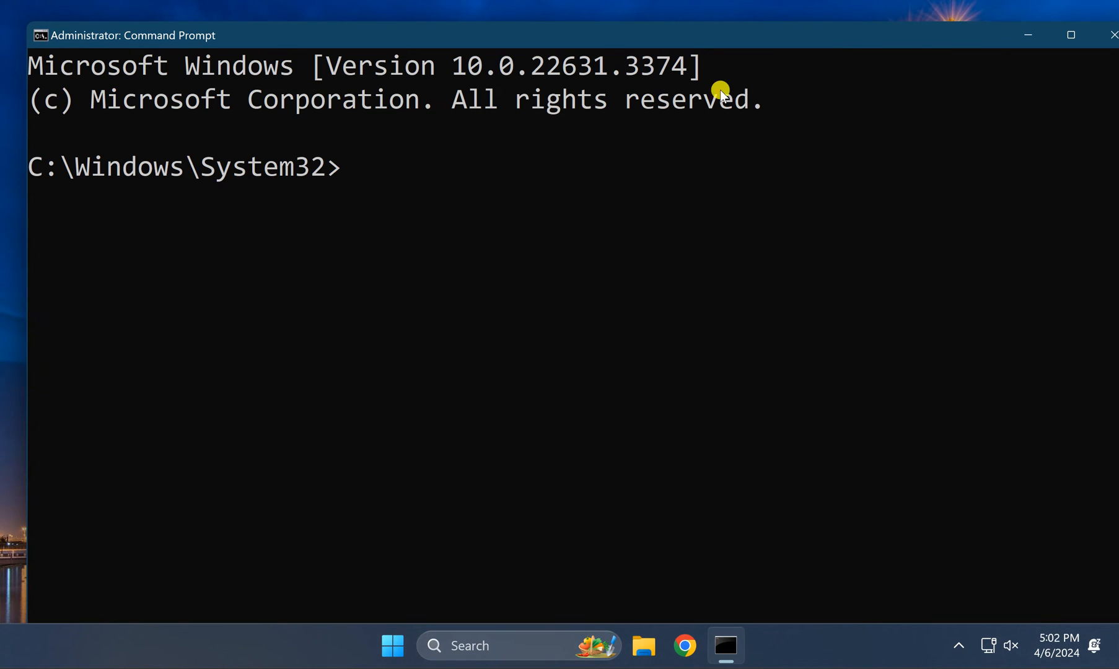
{"action": "type", "text": "wmic diskdrive get serialnumber"}
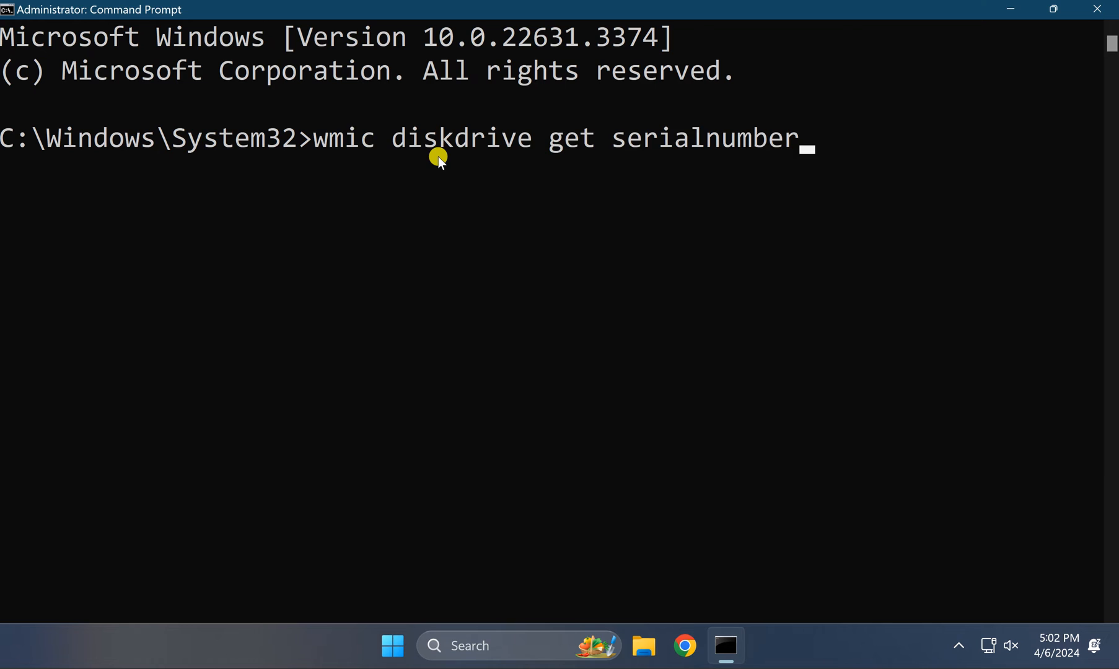
{"action": "mouse_move", "coordinate": [373, 157]}
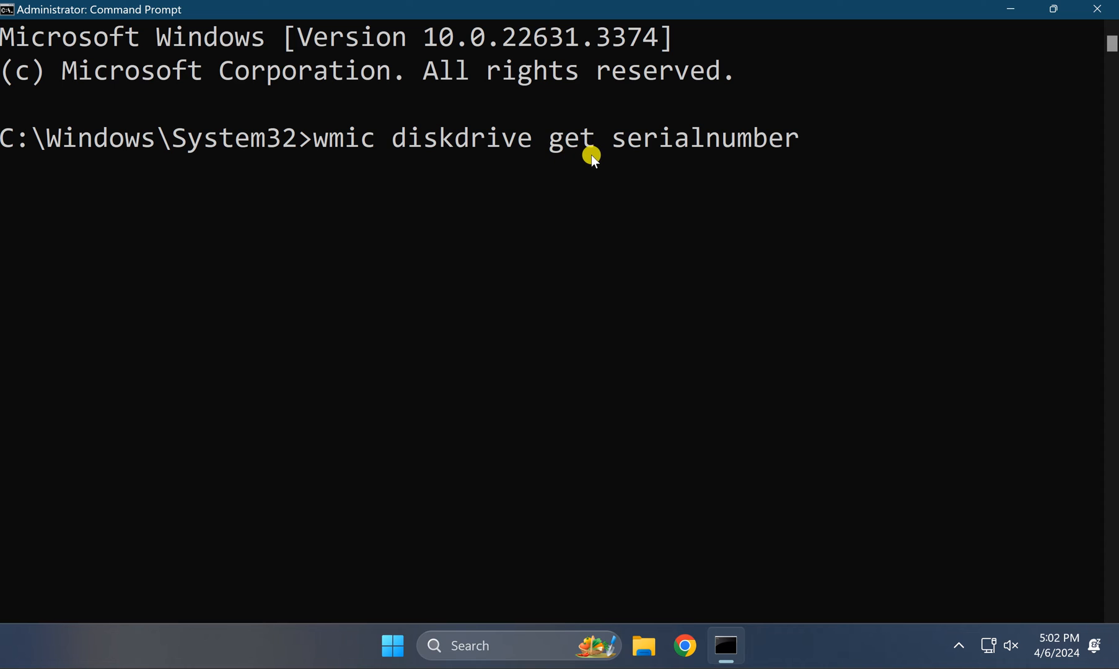
{"action": "mouse_move", "coordinate": [791, 153]}
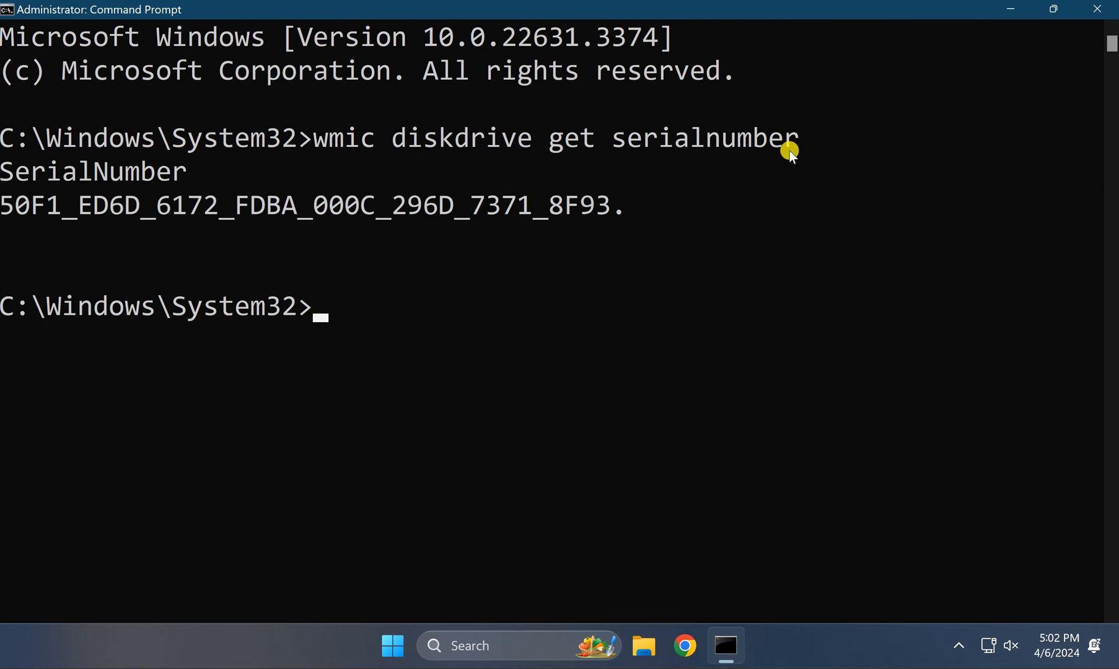
{"action": "mouse_move", "coordinate": [35, 241]}
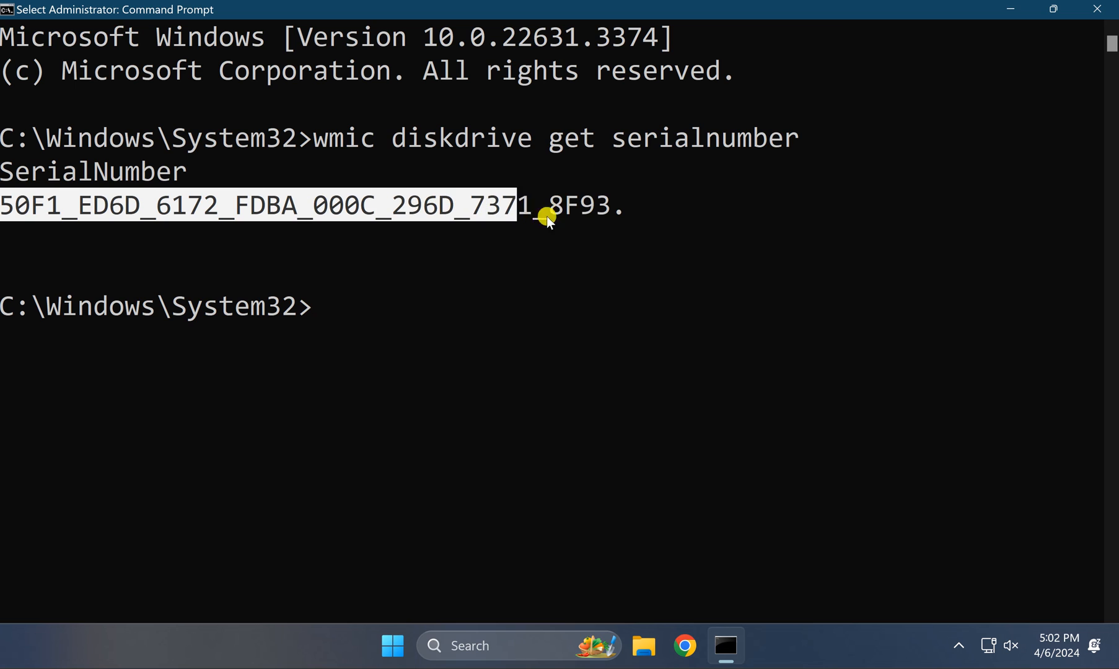
Step: Highlight the full disk serial number 50F1_ED6D_6172_FDBA_000C_296D_7371_8F93 in the output
{"action": "left_click_drag", "start_coordinate": [546, 214], "coordinate": [312, 214]}
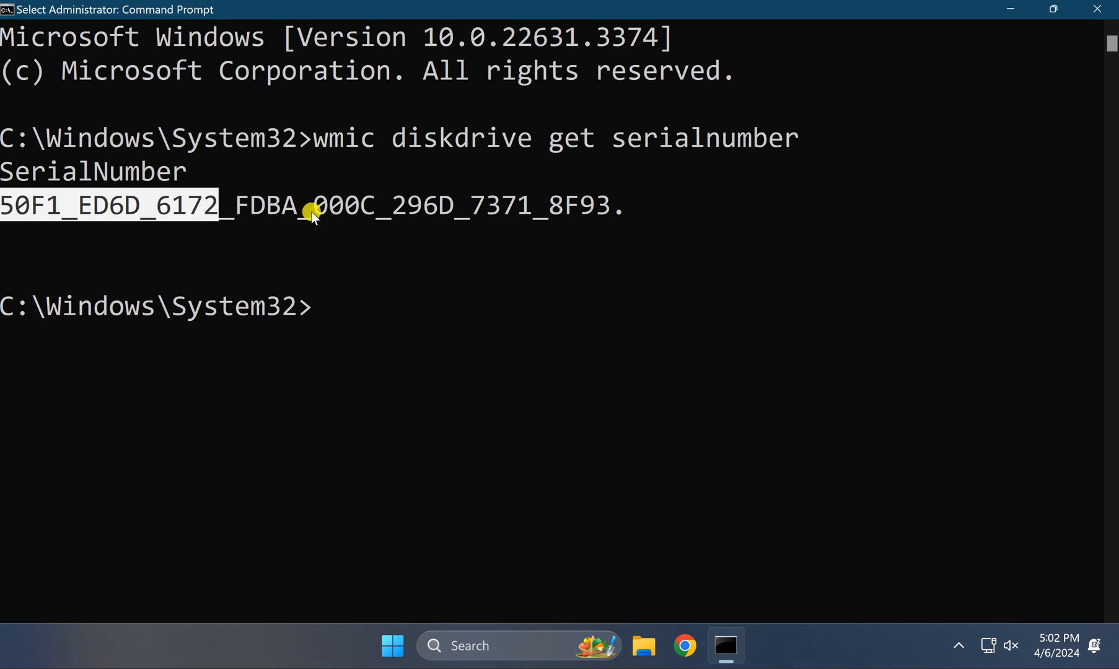
{"action": "left_click_drag", "start_coordinate": [311, 206], "coordinate": [610, 205]}
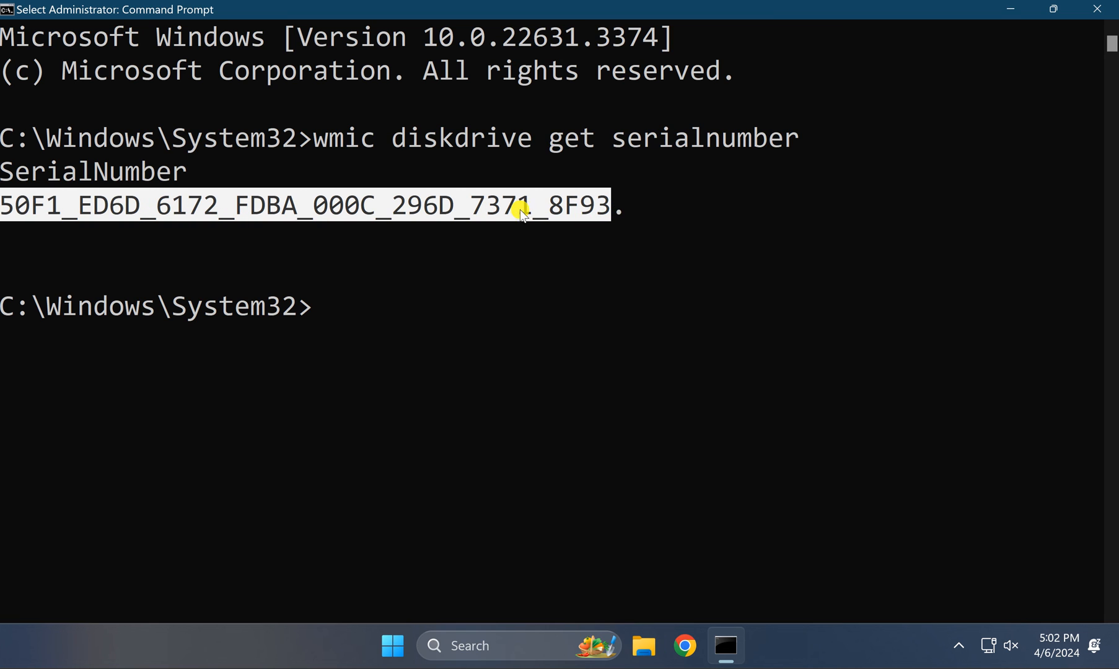